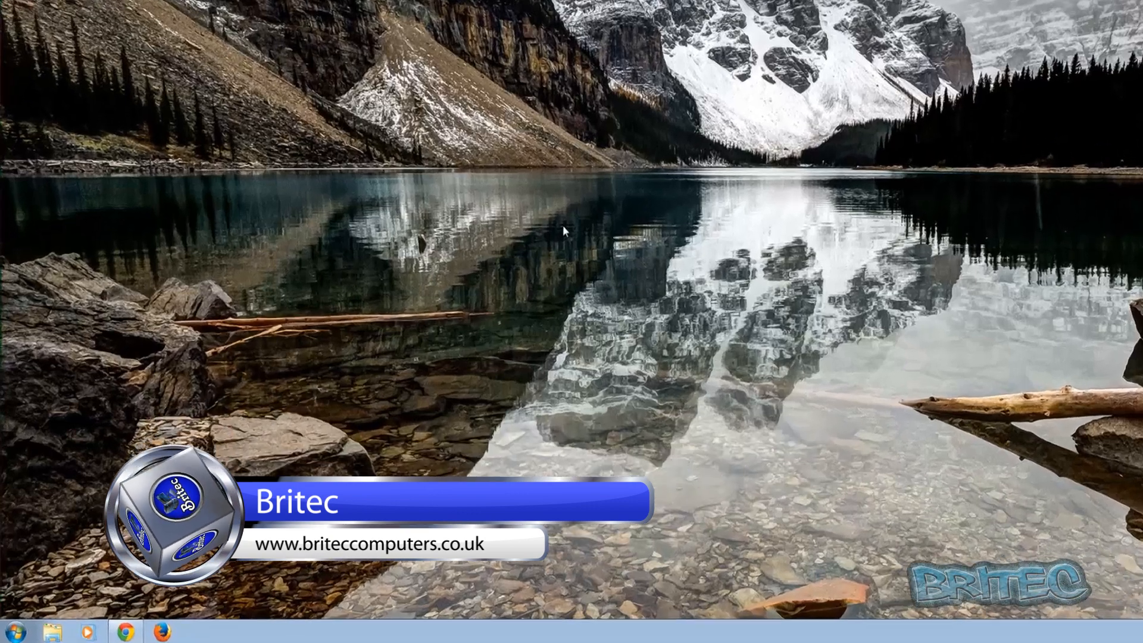
# - Launch the Local Group Policy Editor by searching 'gpedit' from the Start menu
pyautogui.click(25, 629)
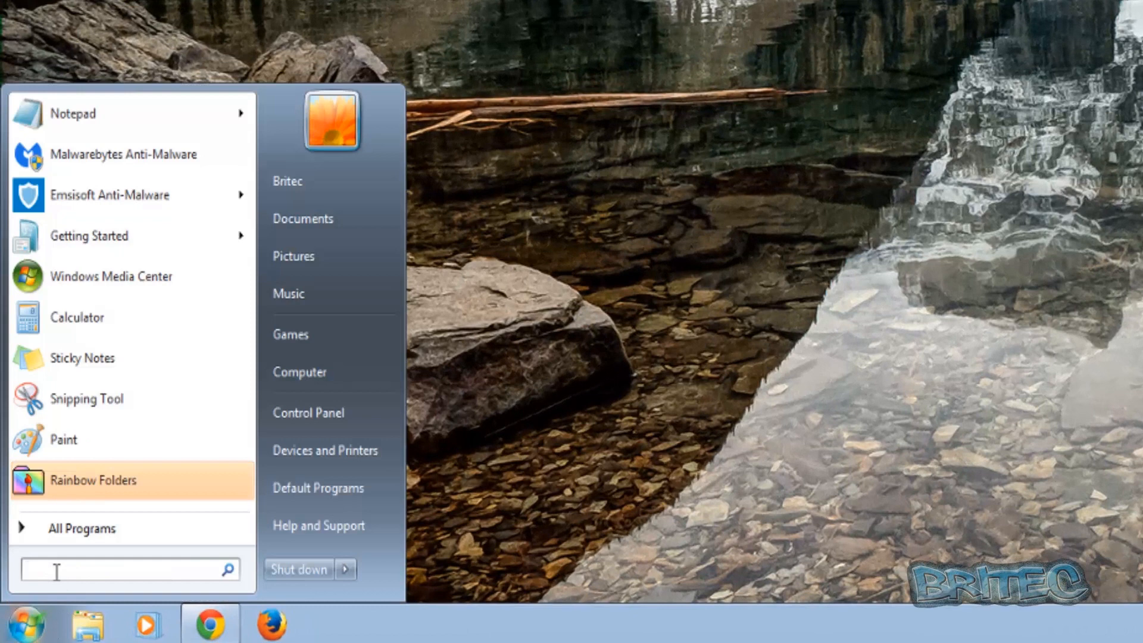
pyautogui.write('gpedit.msc')
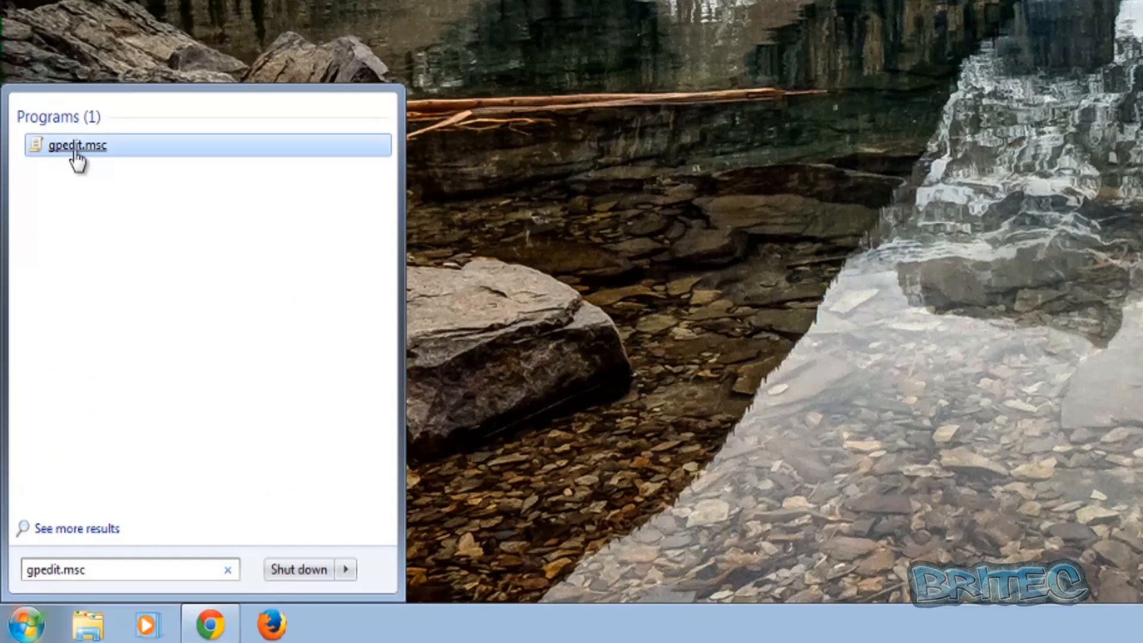
pyautogui.click(76, 145)
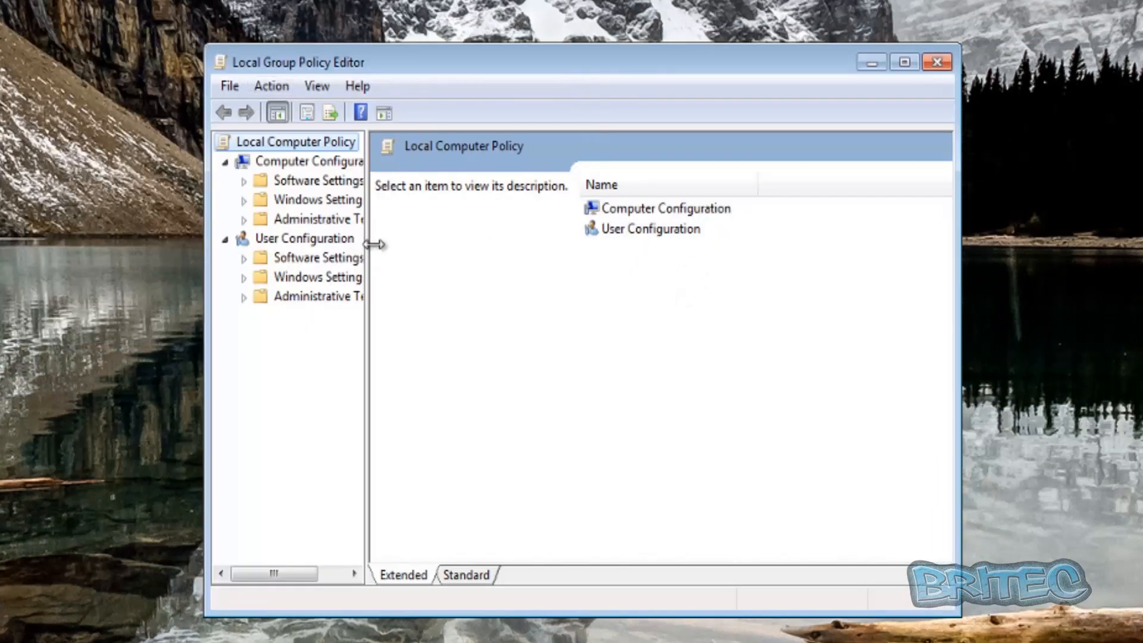
# - Navigate to User Configuration > Administrative Templates > System, widening the tree pane for readable names
pyautogui.moveTo(372, 243); pyautogui.dragTo(437, 243)
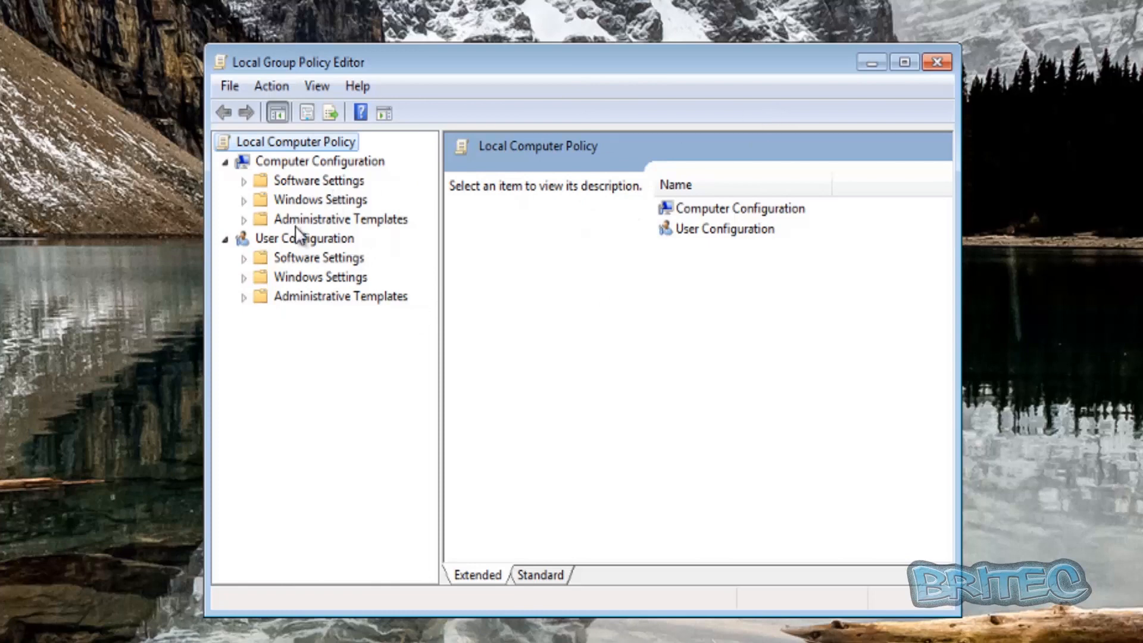
pyautogui.click(304, 238)
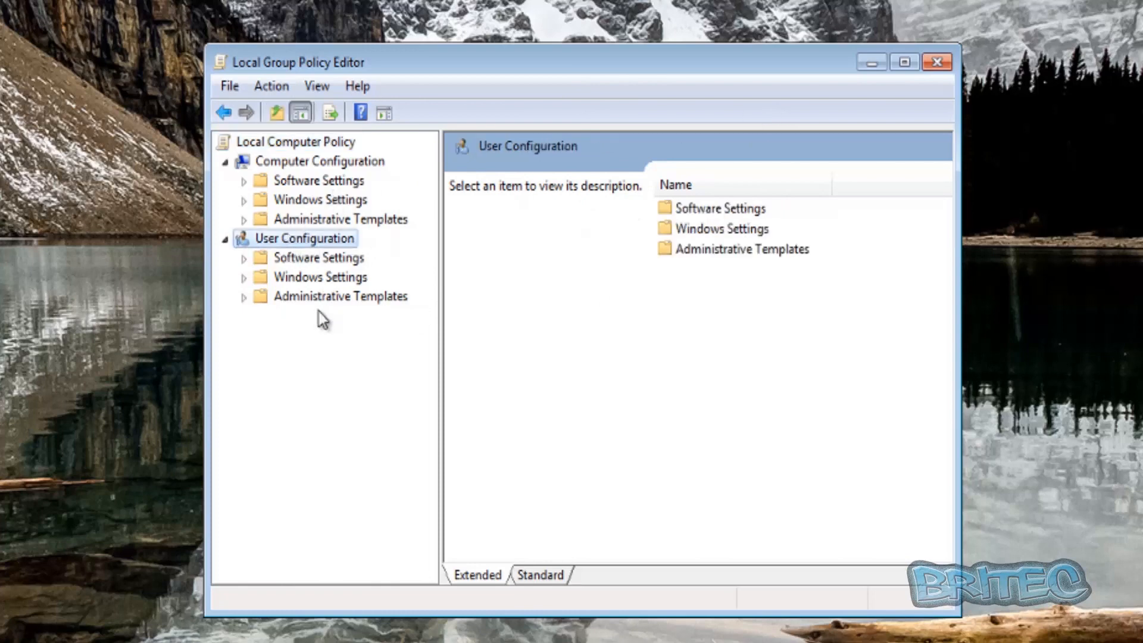
pyautogui.moveTo(317, 308)
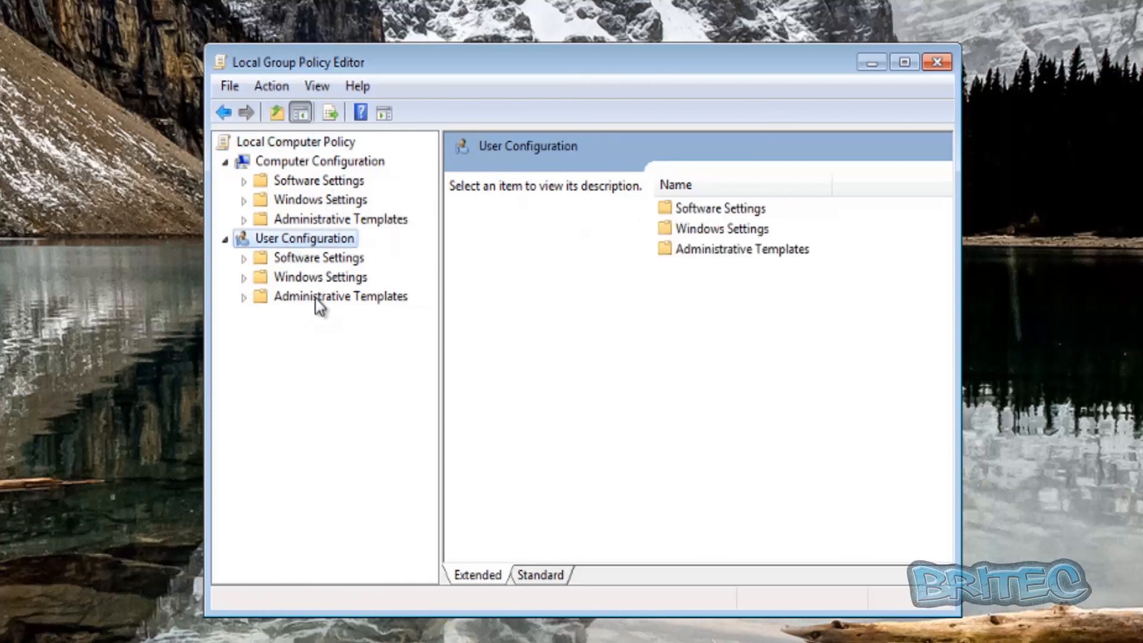
pyautogui.click(339, 295)
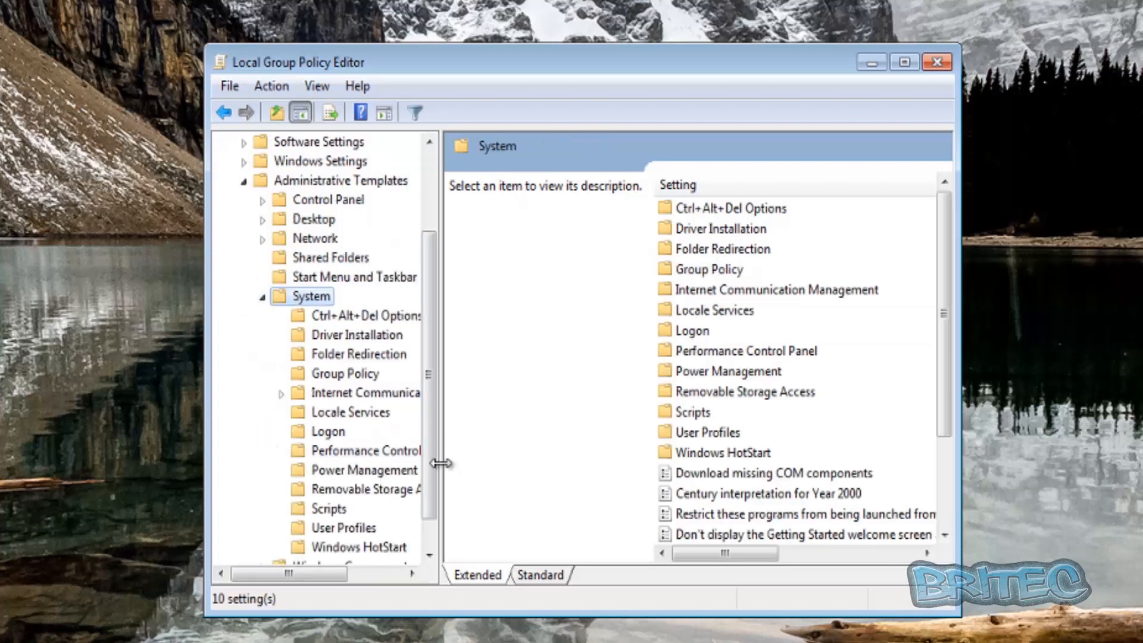
pyautogui.moveTo(437, 463); pyautogui.dragTo(511, 463)
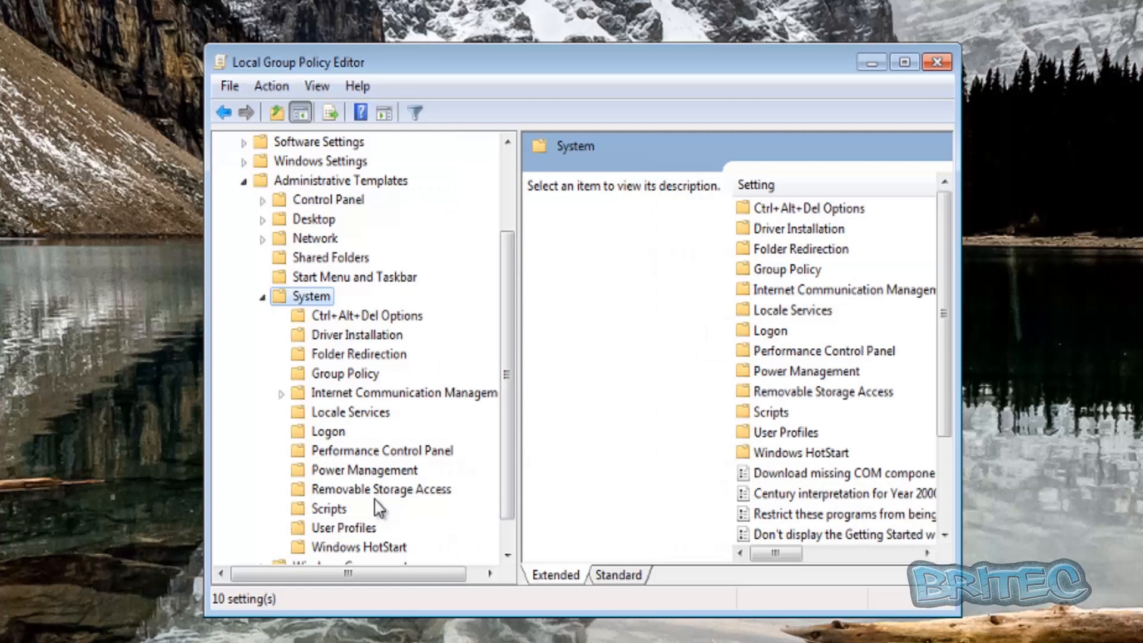
# - List the Removable Storage Access policies and select Removable Disks: Deny read access
pyautogui.click(381, 489)
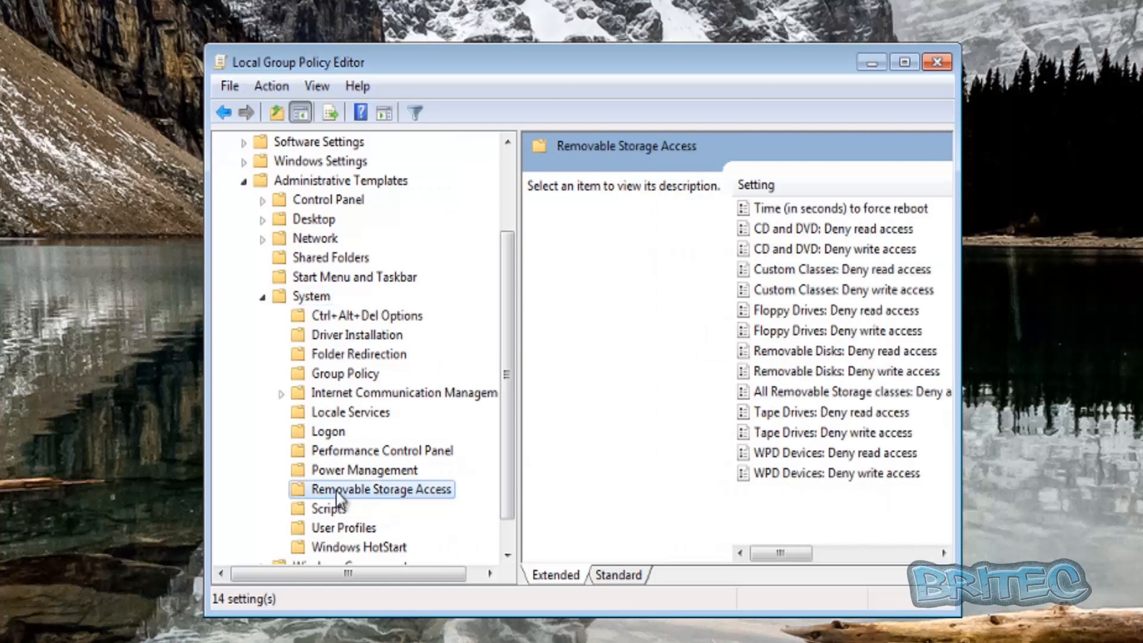
pyautogui.moveTo(433, 502)
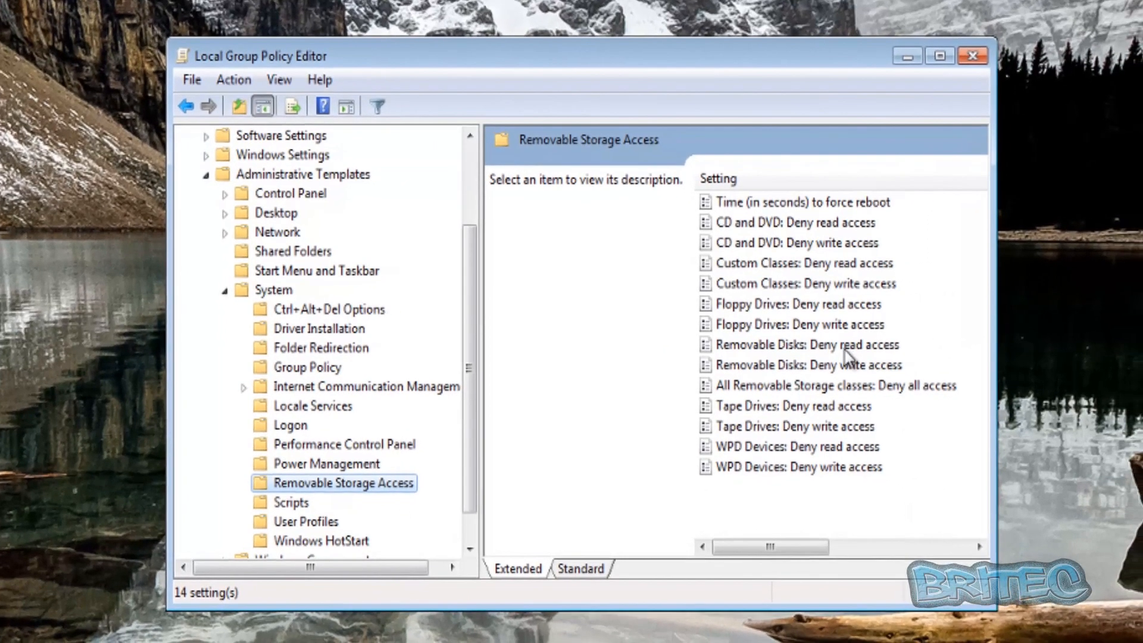
pyautogui.moveTo(784, 430)
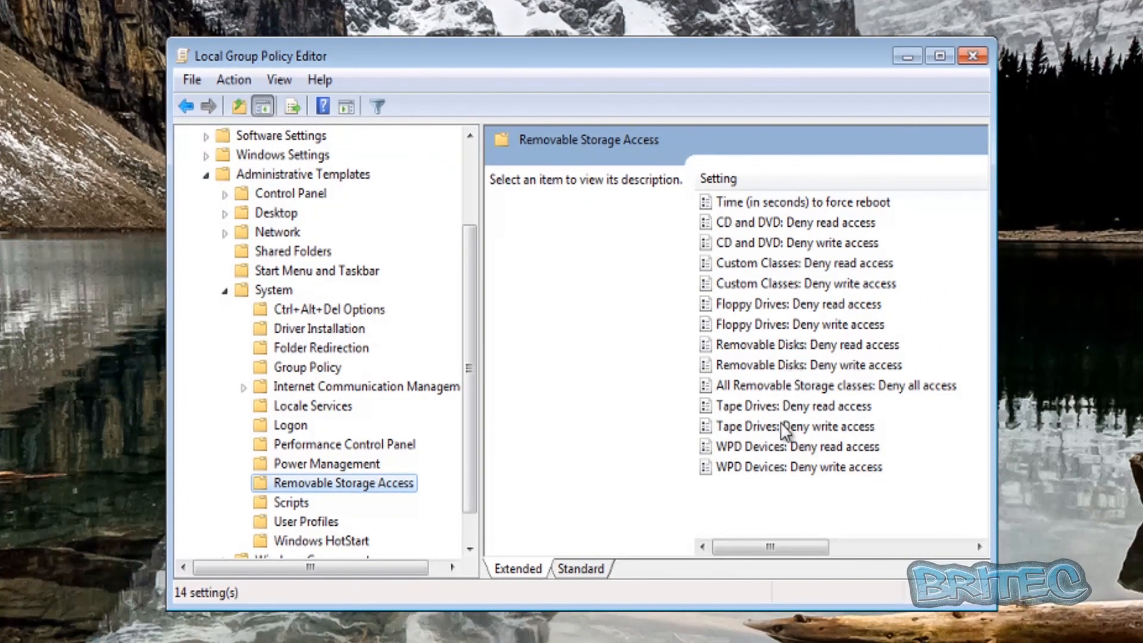
pyautogui.moveTo(759, 415)
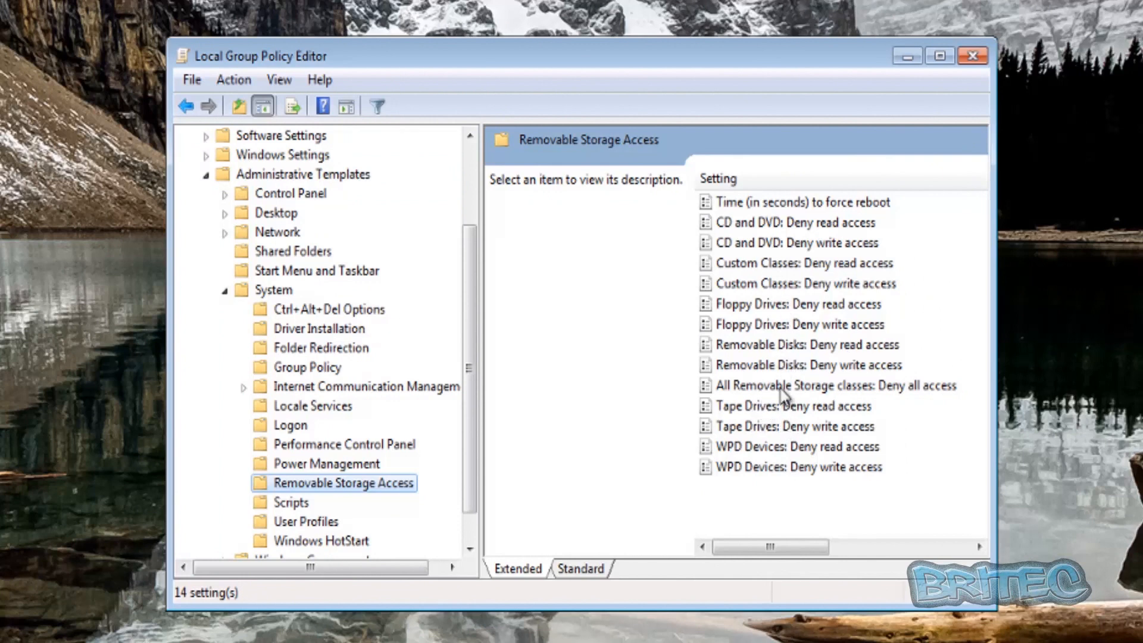
pyautogui.moveTo(853, 353)
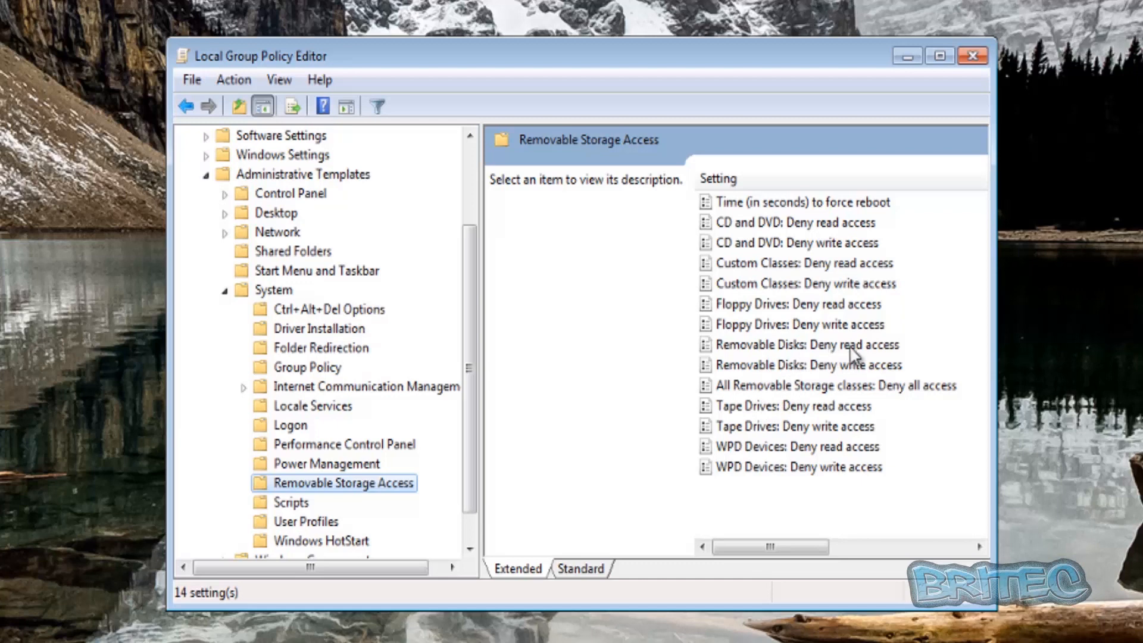
pyautogui.click(807, 344)
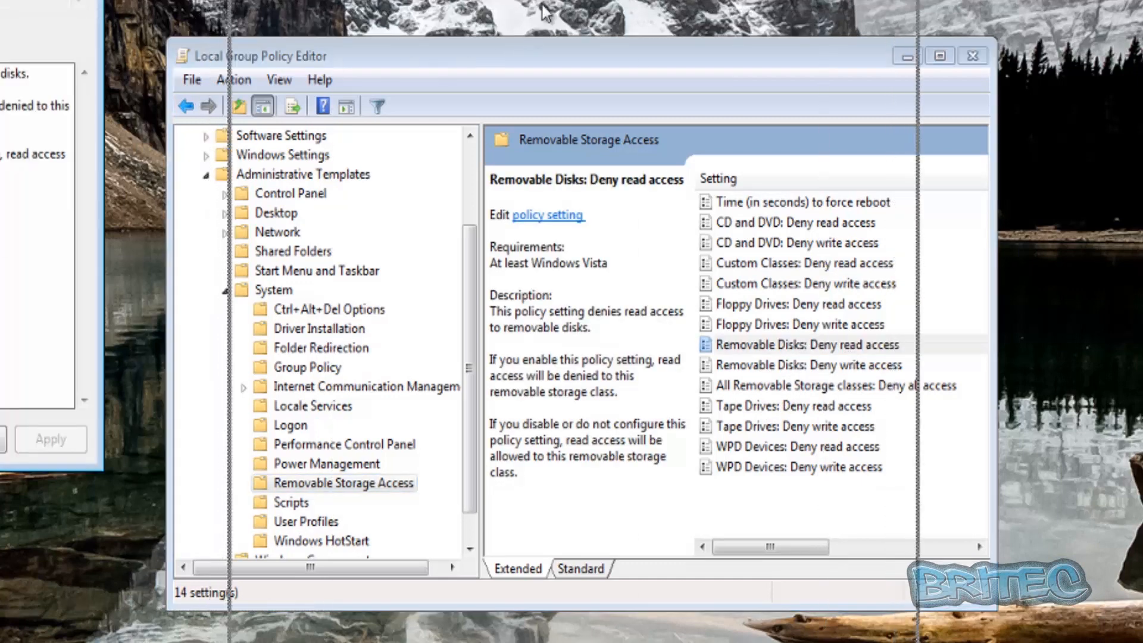
# - Enable Removable Disks: Deny read access, then bring up Deny write access for editing
pyautogui.doubleClick(798, 344)
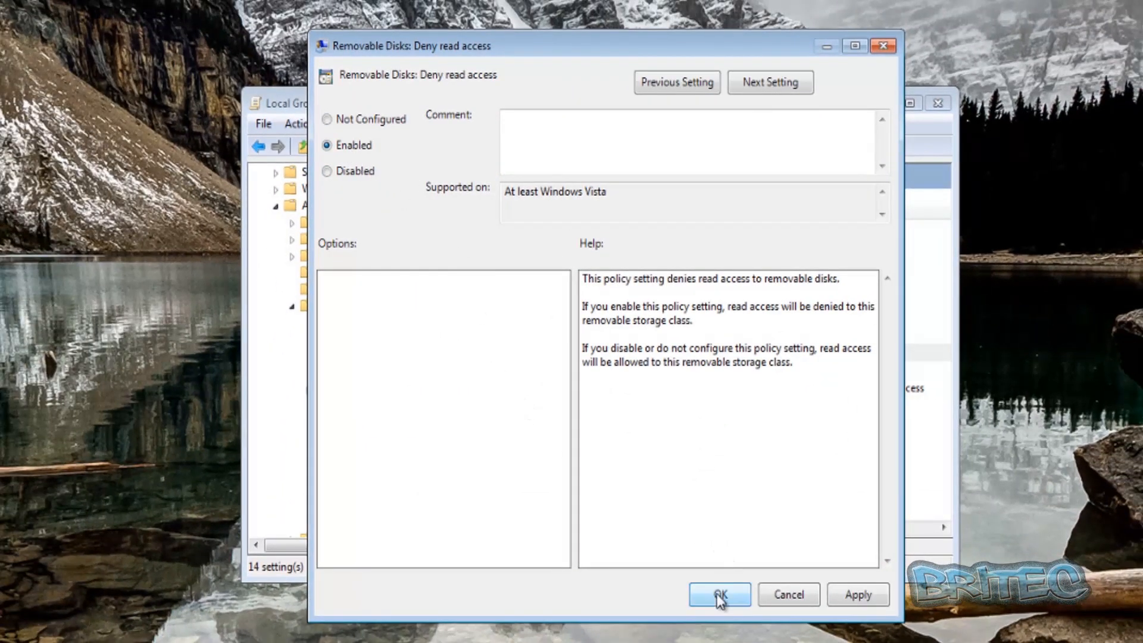
pyautogui.click(718, 594)
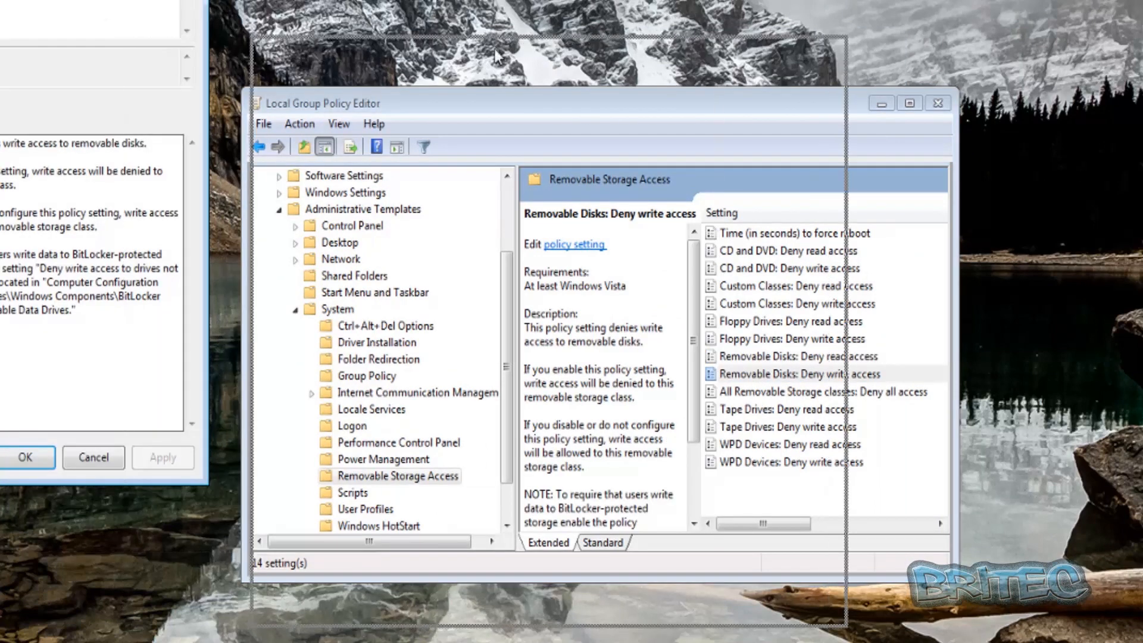
pyautogui.doubleClick(797, 372)
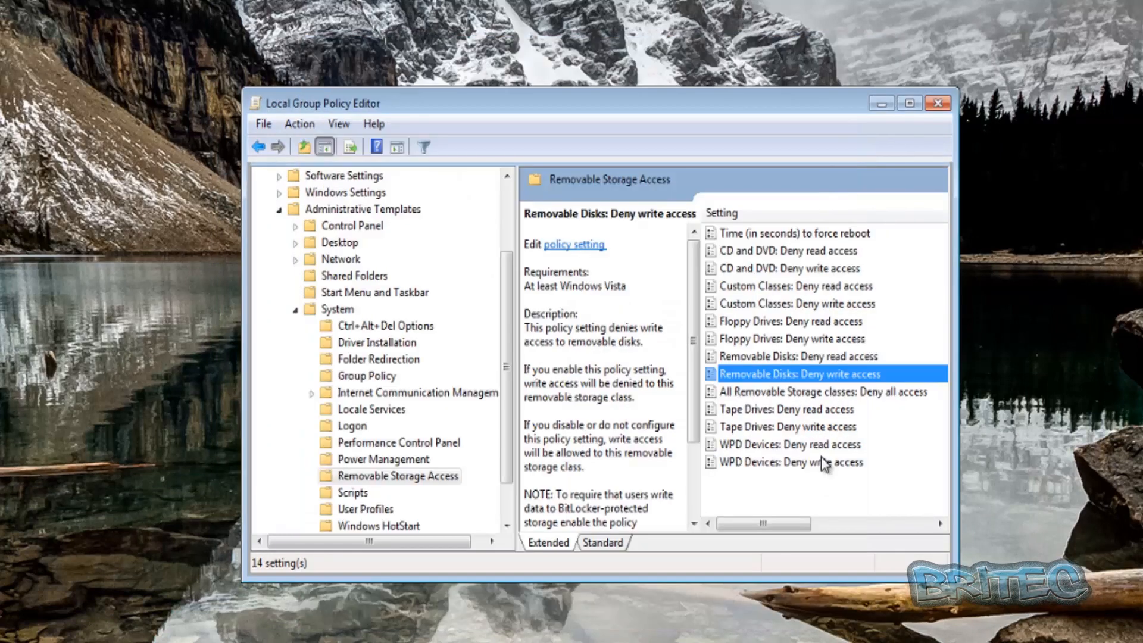
pyautogui.moveTo(766, 378)
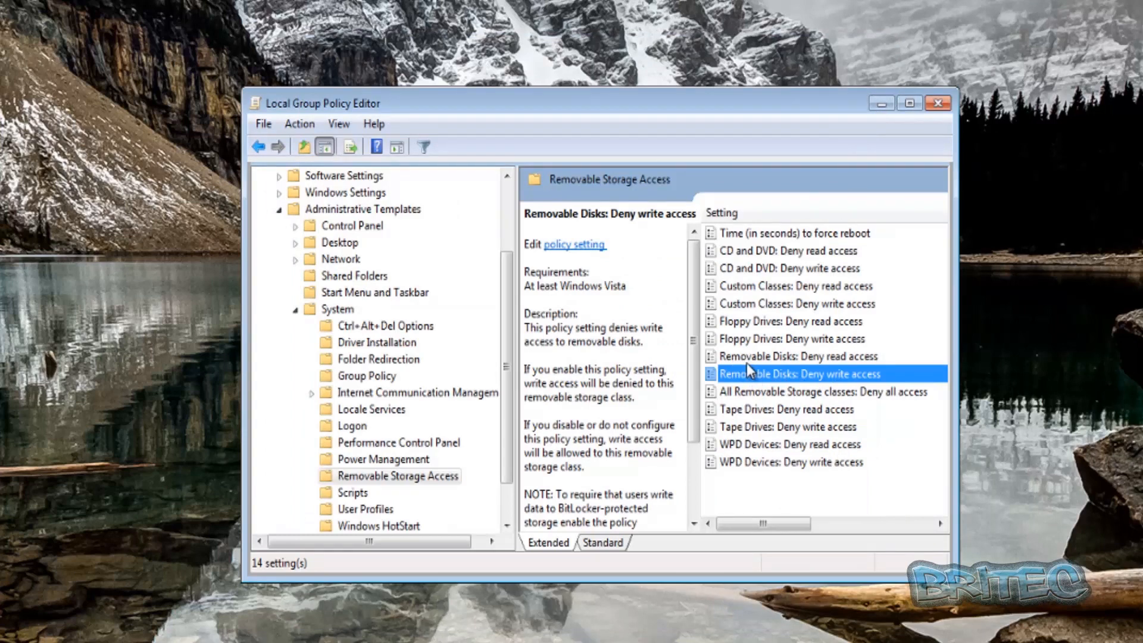
pyautogui.moveTo(758, 251)
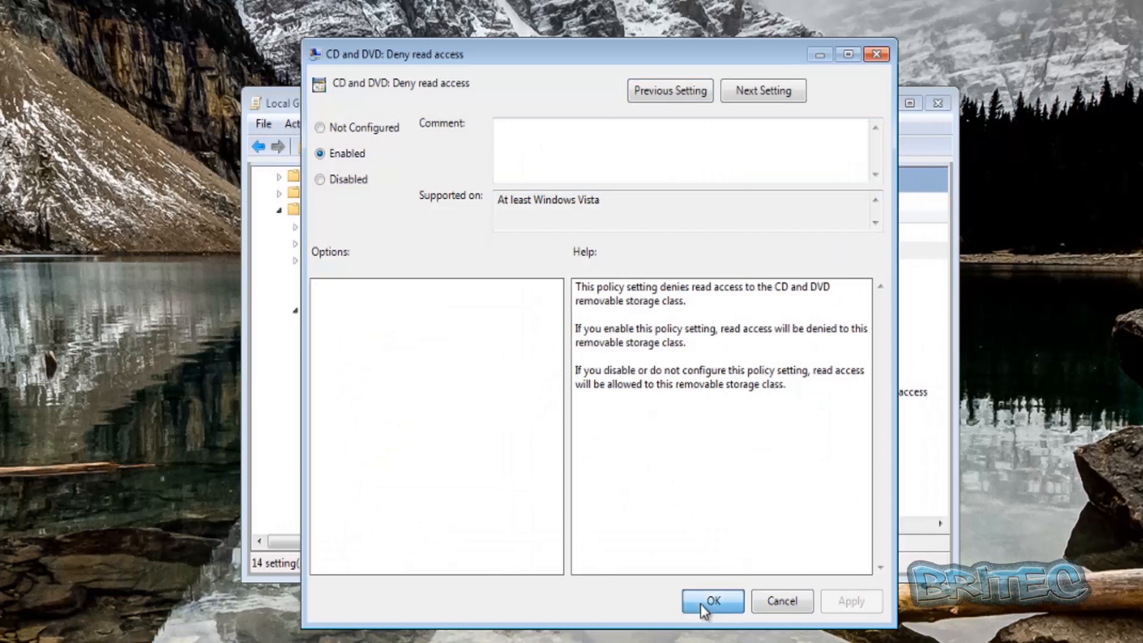
# - Enable CD and DVD: Deny read access, then bring up Deny write access for editing
pyautogui.click(712, 600)
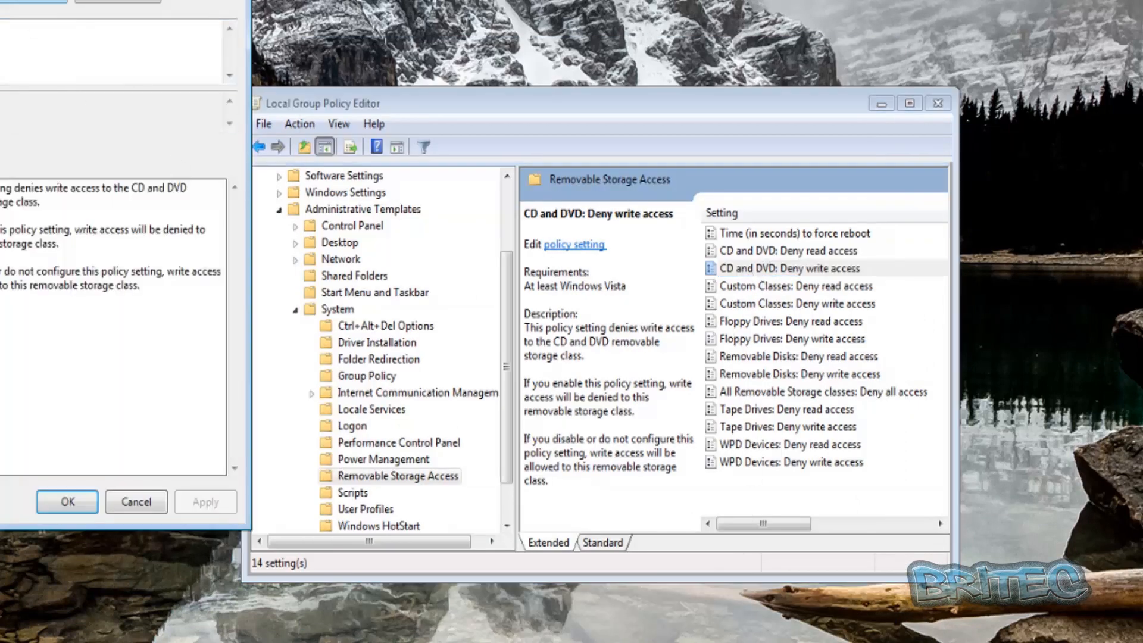
pyautogui.doubleClick(788, 268)
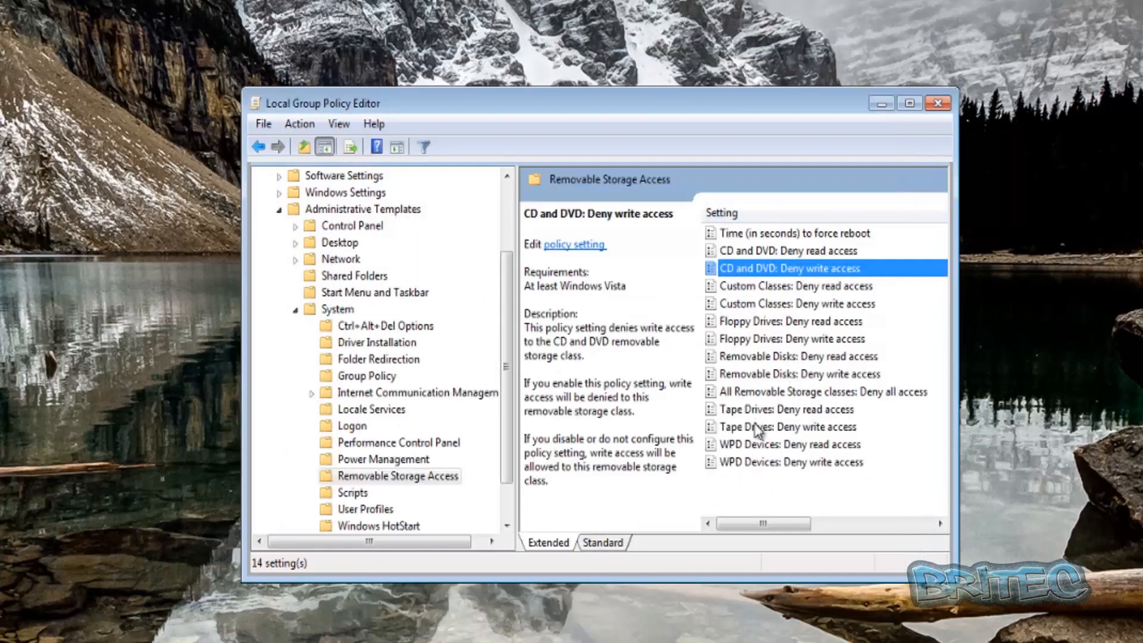
pyautogui.moveTo(753, 357)
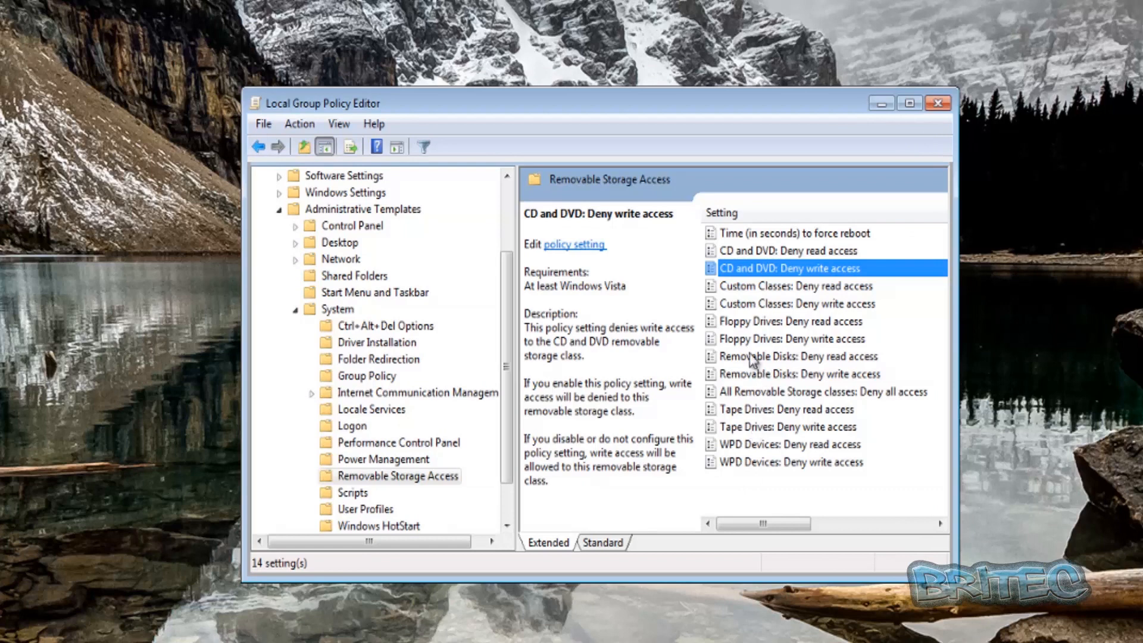
pyautogui.moveTo(783, 336)
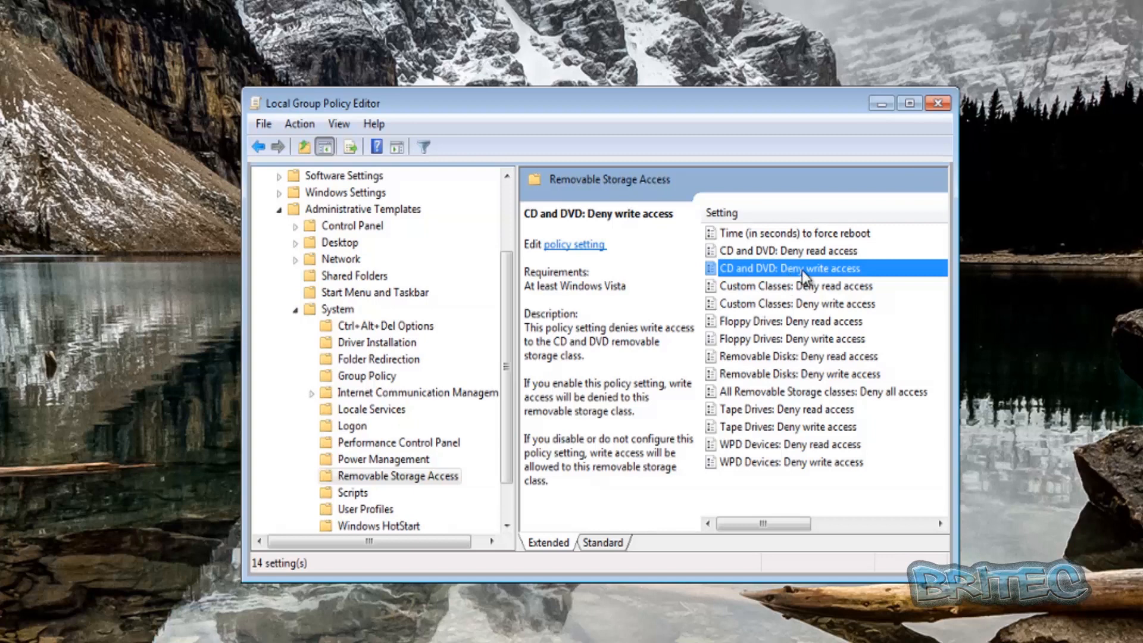
# - Recheck the CD and DVD policies are Enabled and close the Group Policy Editor
pyautogui.doubleClick(789, 268)
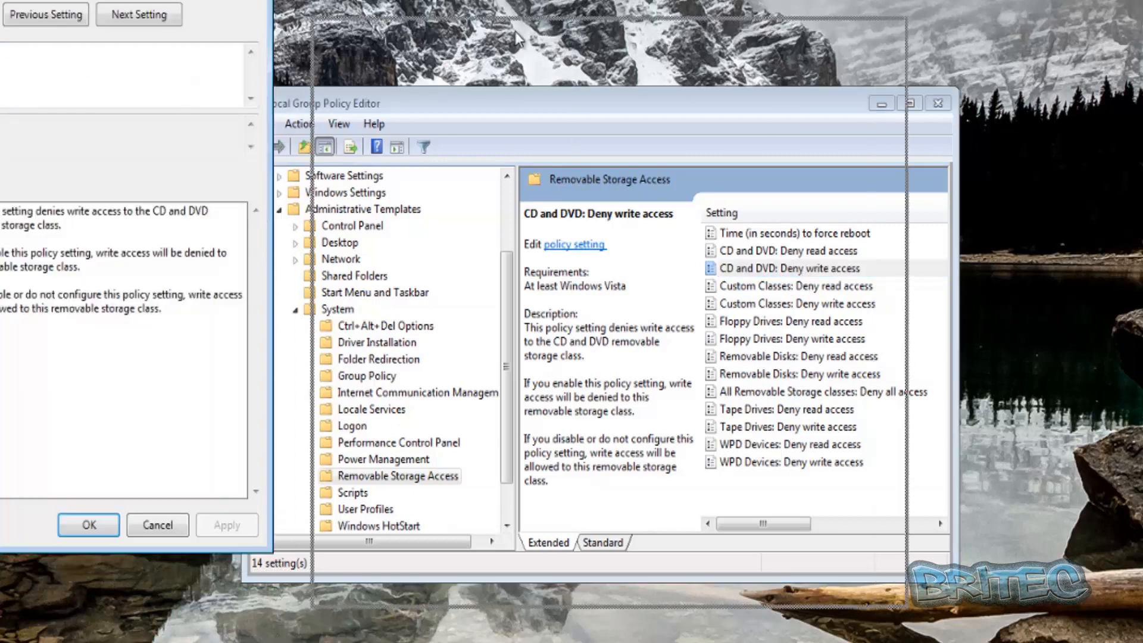
pyautogui.doubleClick(789, 268)
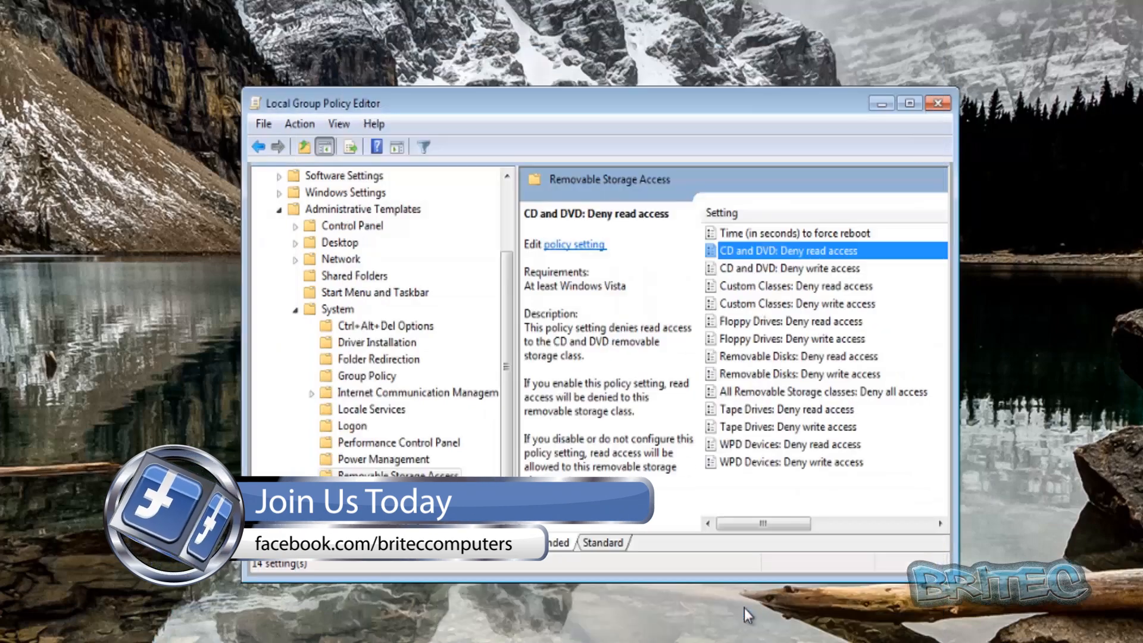
pyautogui.click(937, 103)
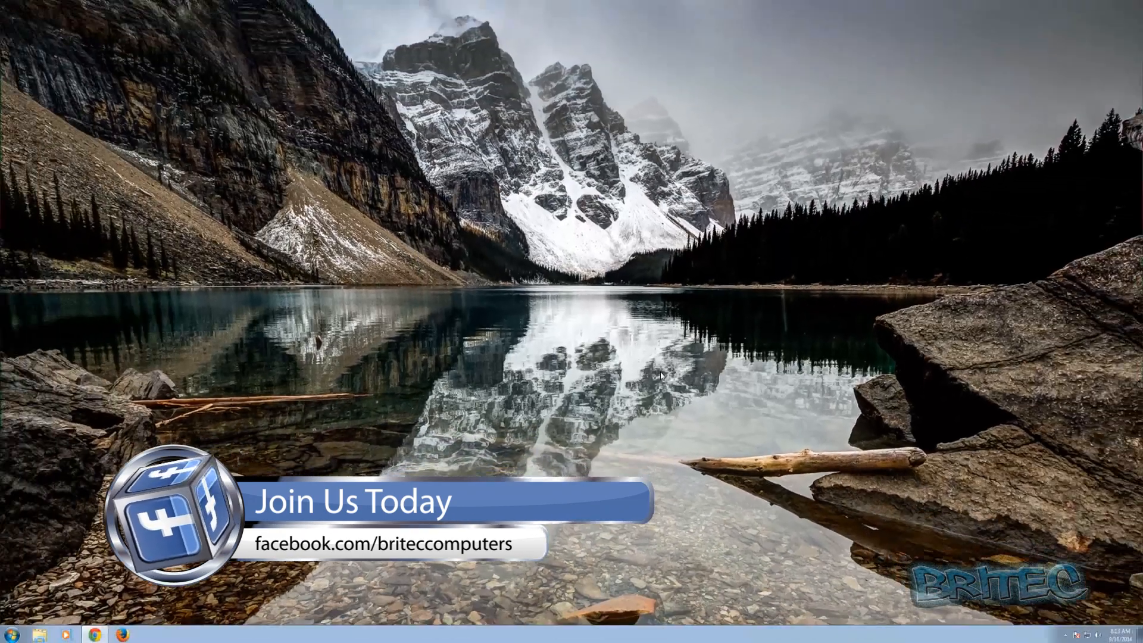